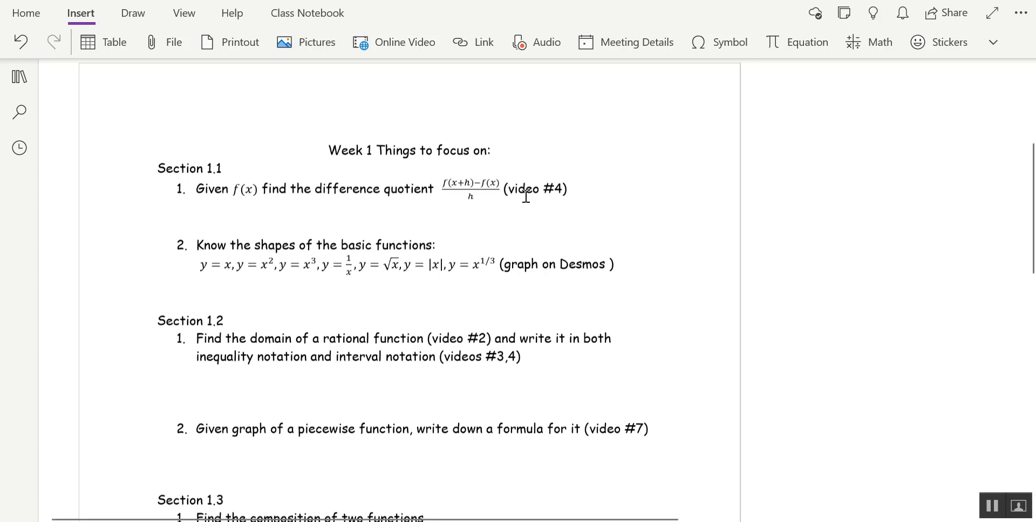
pyautogui.moveTo(556, 190)
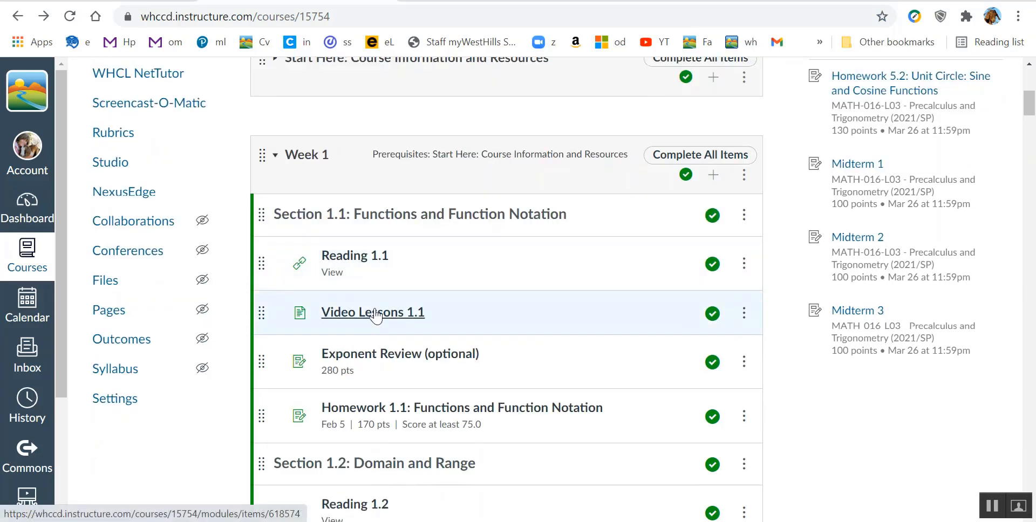
# - Open the Video Lessons 1.1 page in the Week 1 module
pyautogui.click(372, 312)
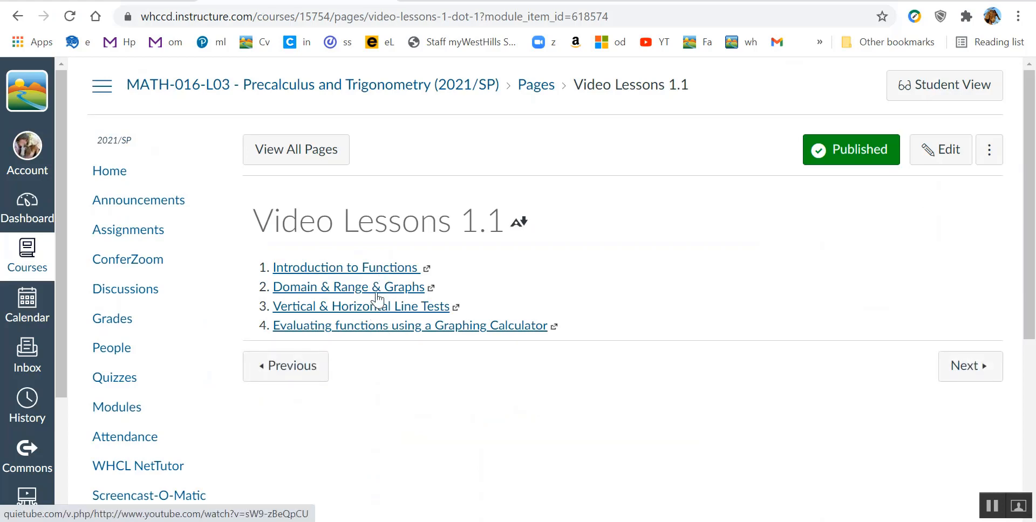
pyautogui.moveTo(390, 320)
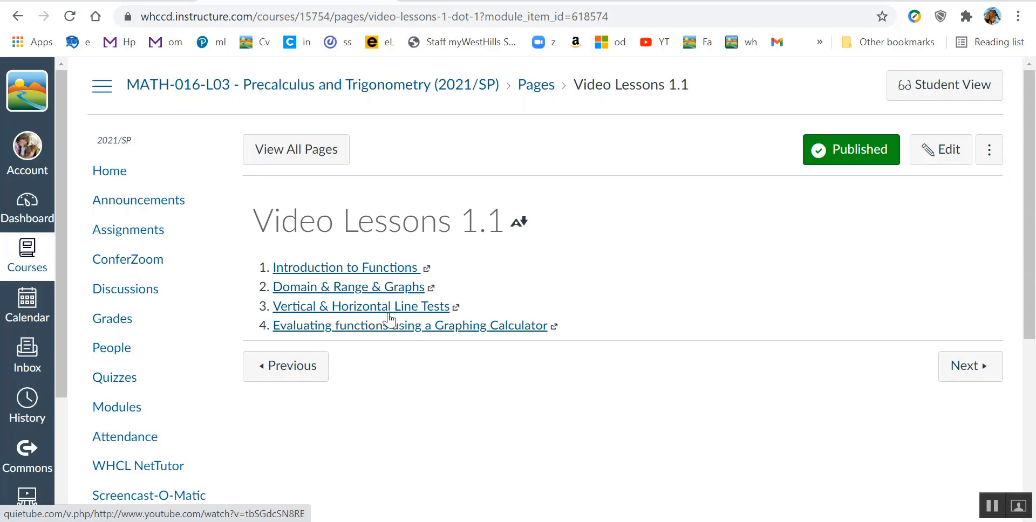
pyautogui.moveTo(324, 330)
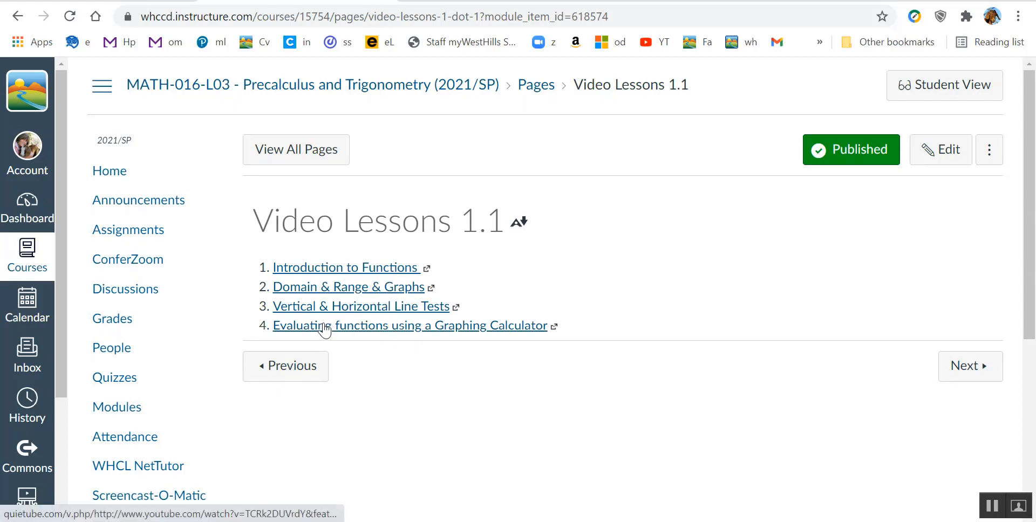
pyautogui.moveTo(479, 328)
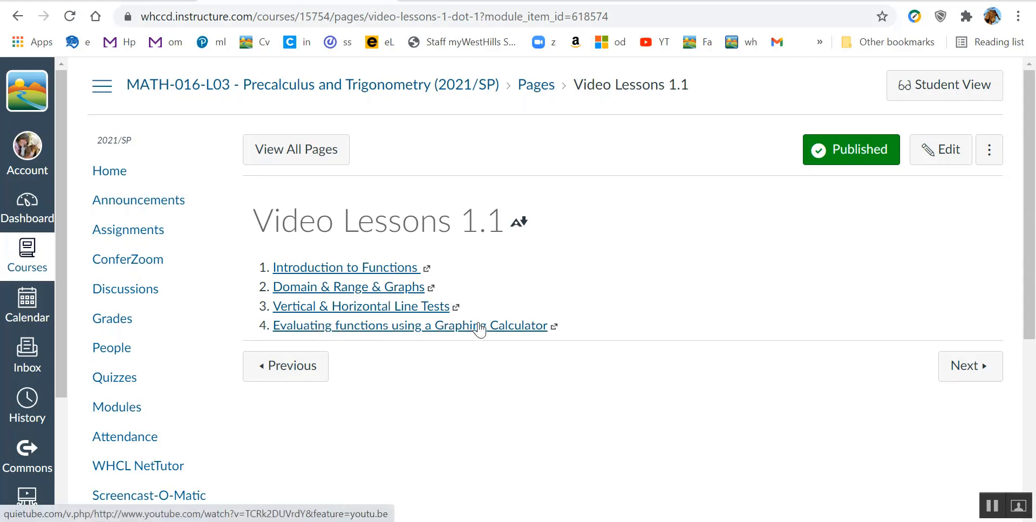
pyautogui.moveTo(430, 330)
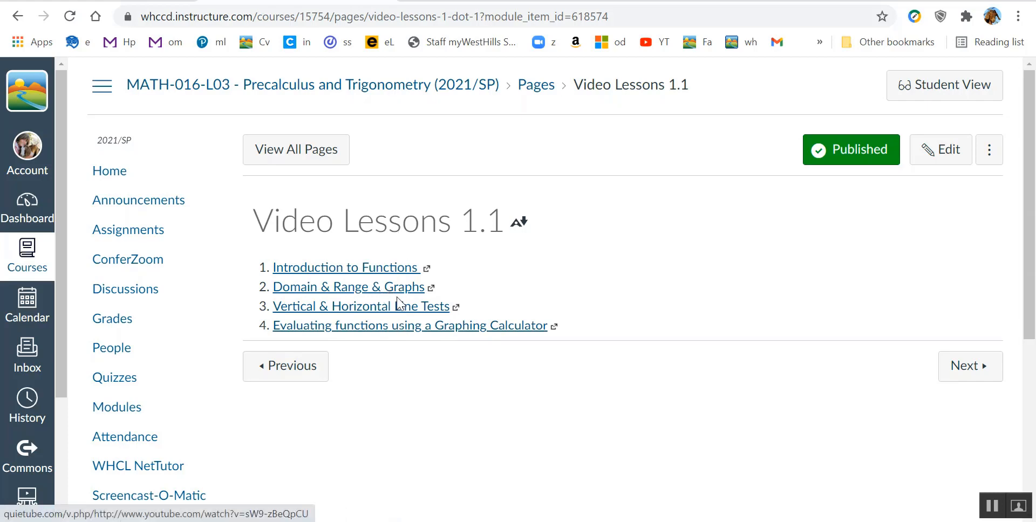
pyautogui.moveTo(393, 285)
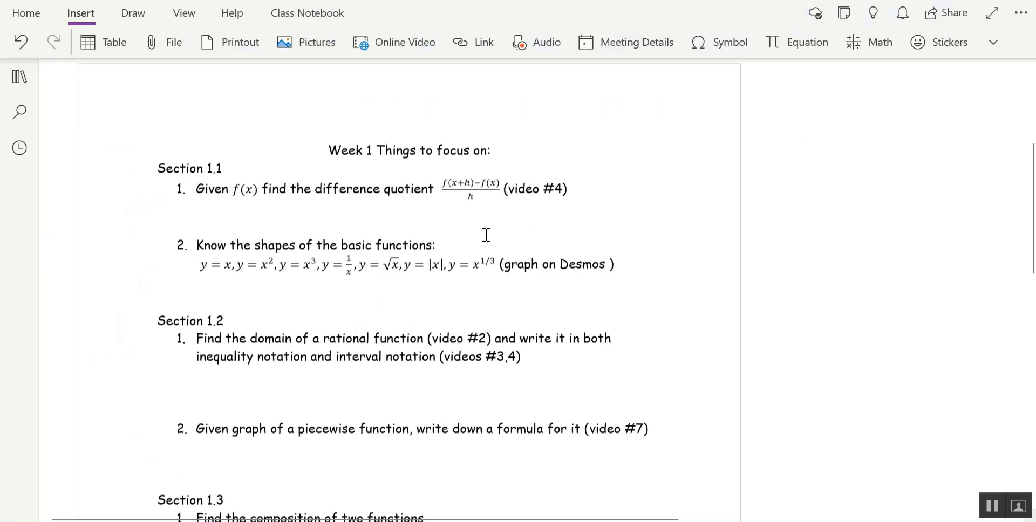
pyautogui.moveTo(506, 211)
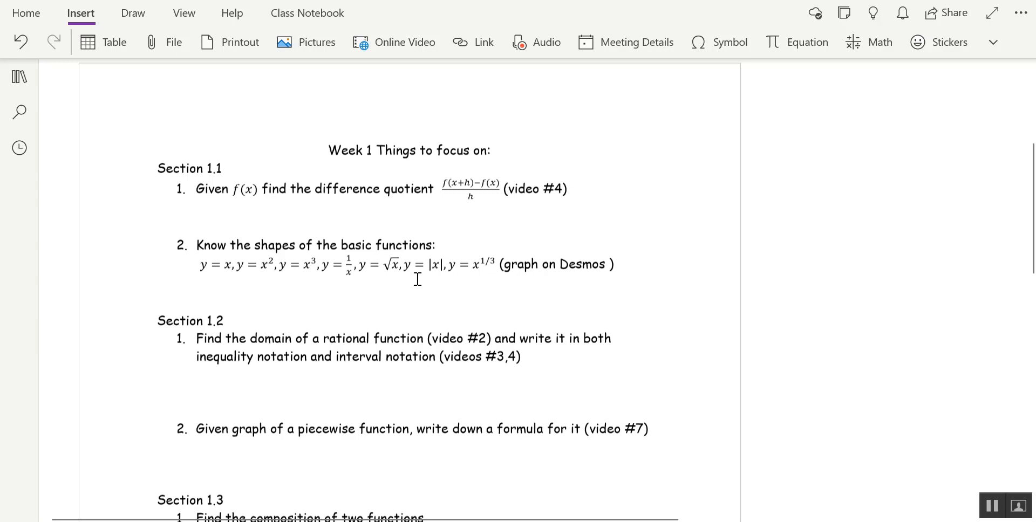
pyautogui.moveTo(380, 290)
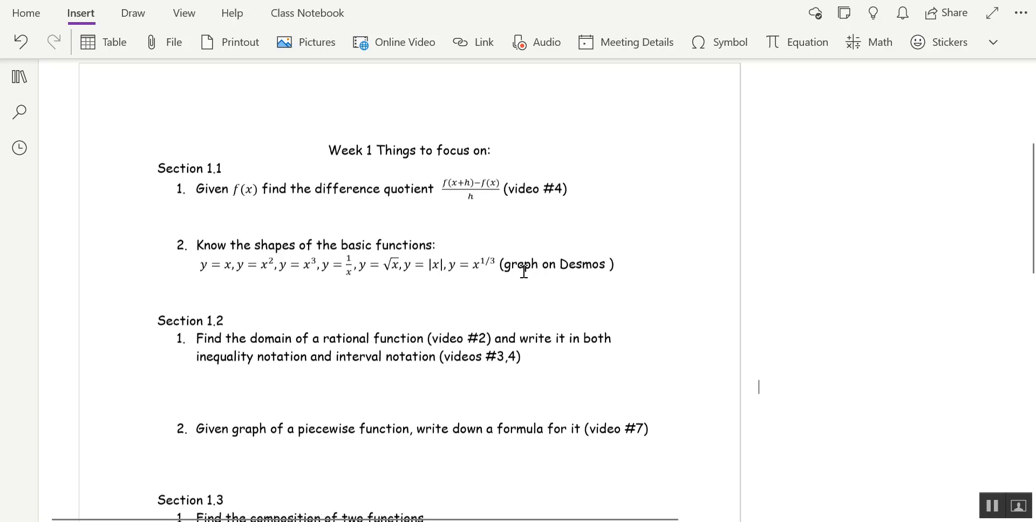
pyautogui.moveTo(395, 468)
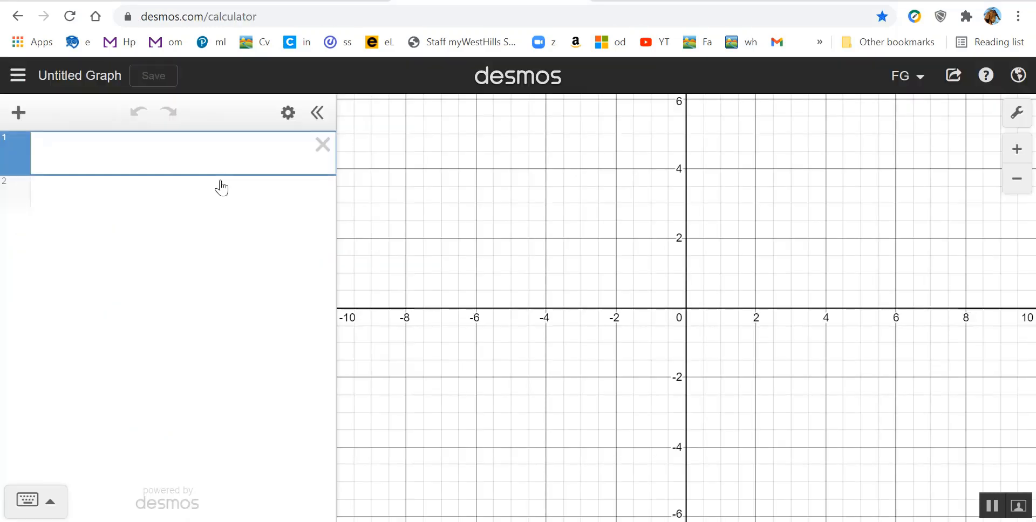
# - Plot y=1/x in the first Desmos expression row
pyautogui.write('y=')
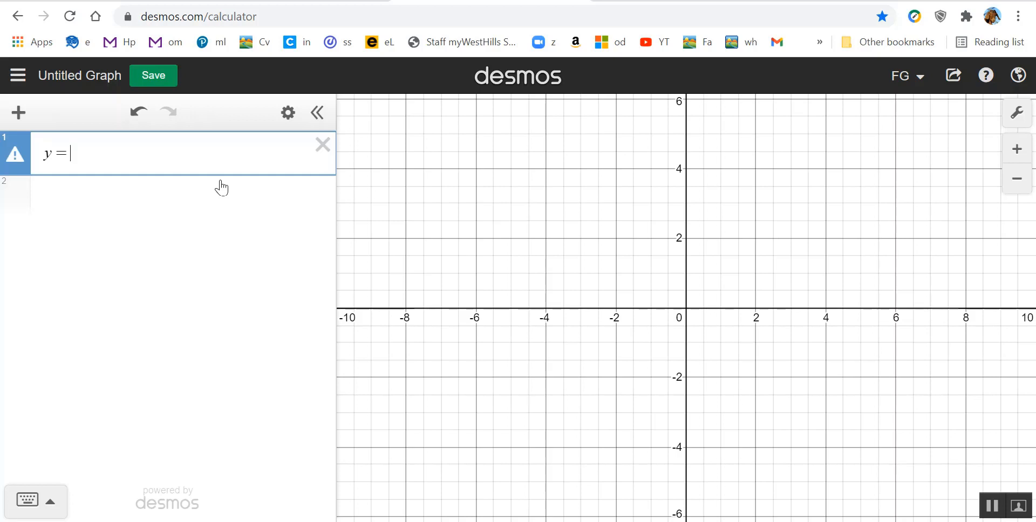
pyautogui.write('1/x')
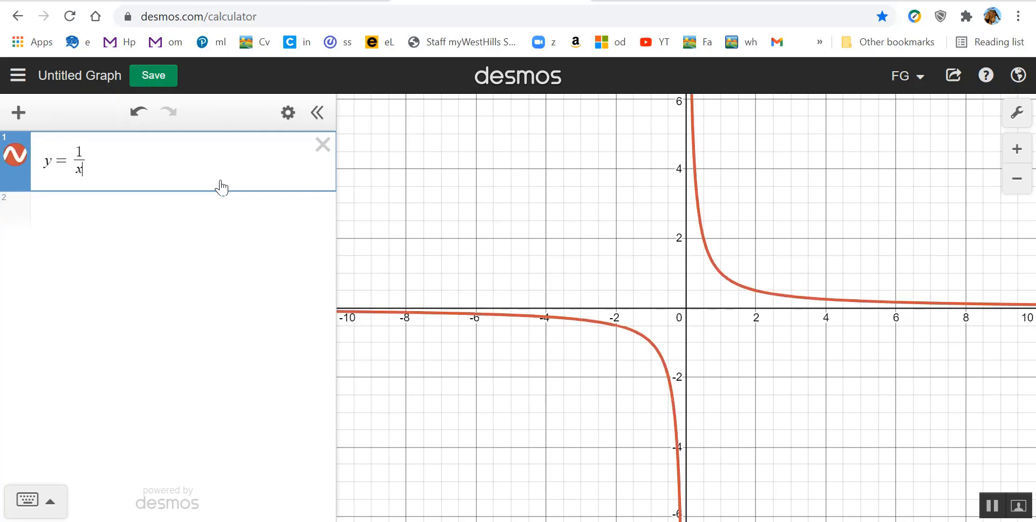
pyautogui.moveTo(708, 334)
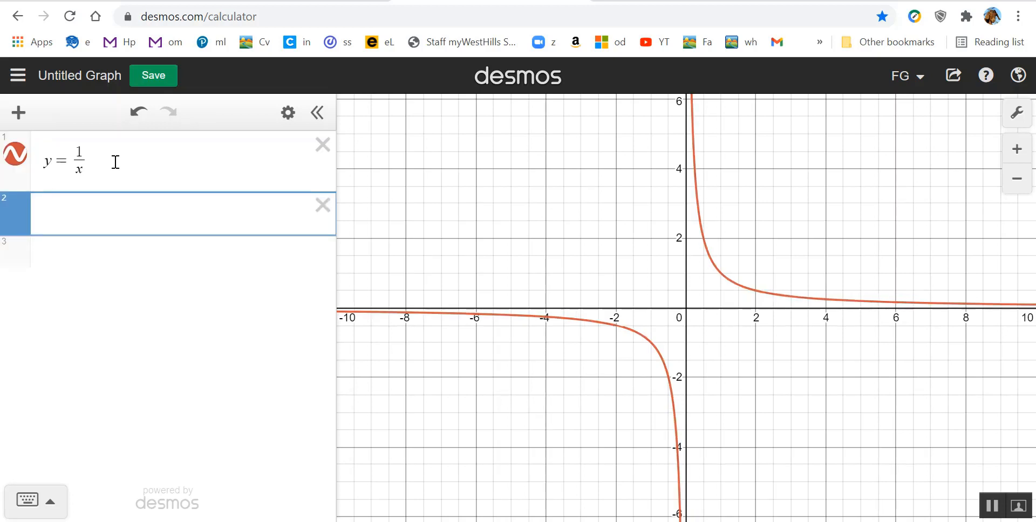
pyautogui.write('567/')
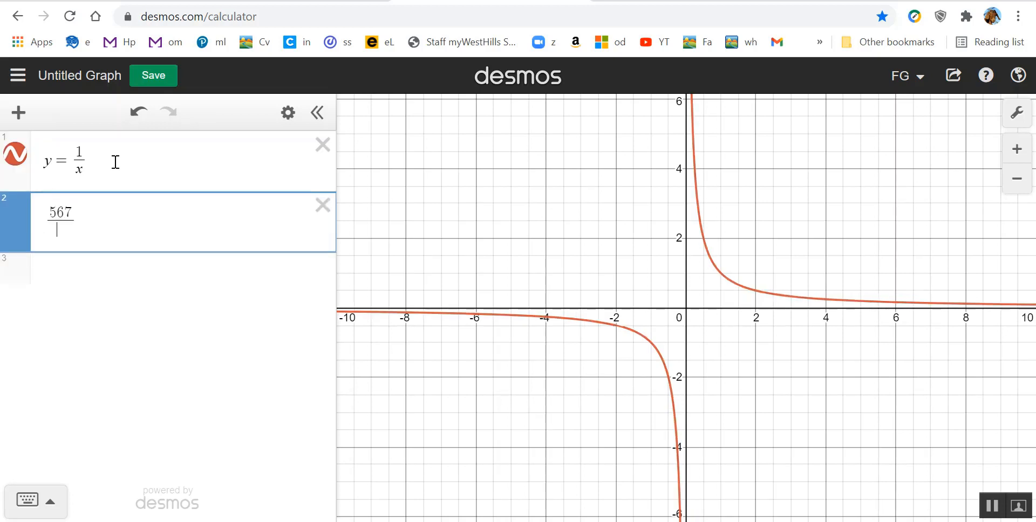
pyautogui.write('3')
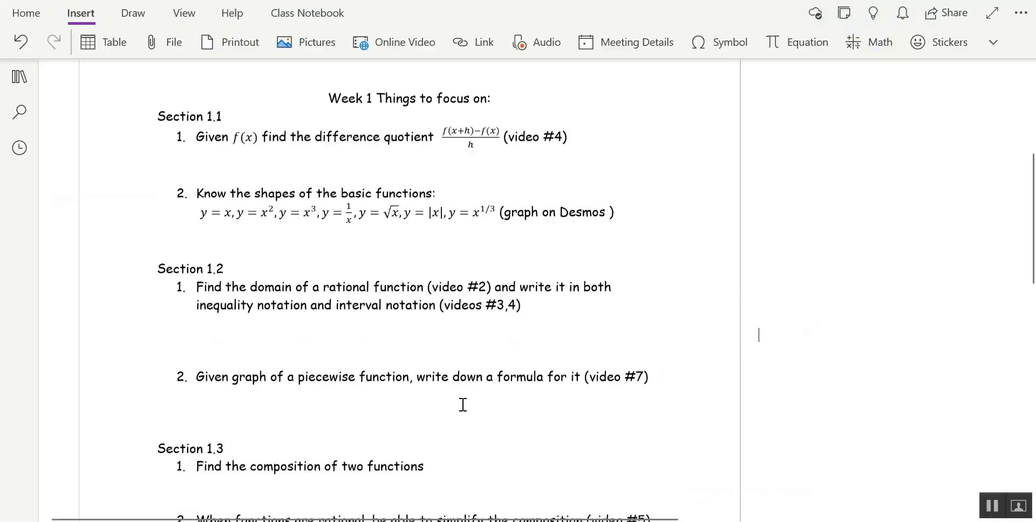
# - Scroll the page and circle the word 'rational' in the Section 1.2 domain item
pyautogui.scroll(-3)
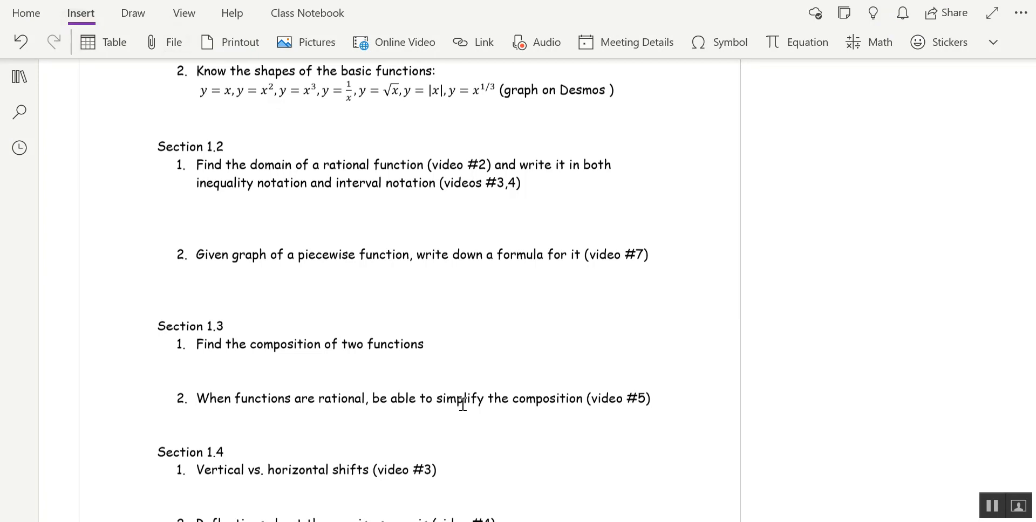
pyautogui.moveTo(323, 165); pyautogui.dragTo(367, 165)
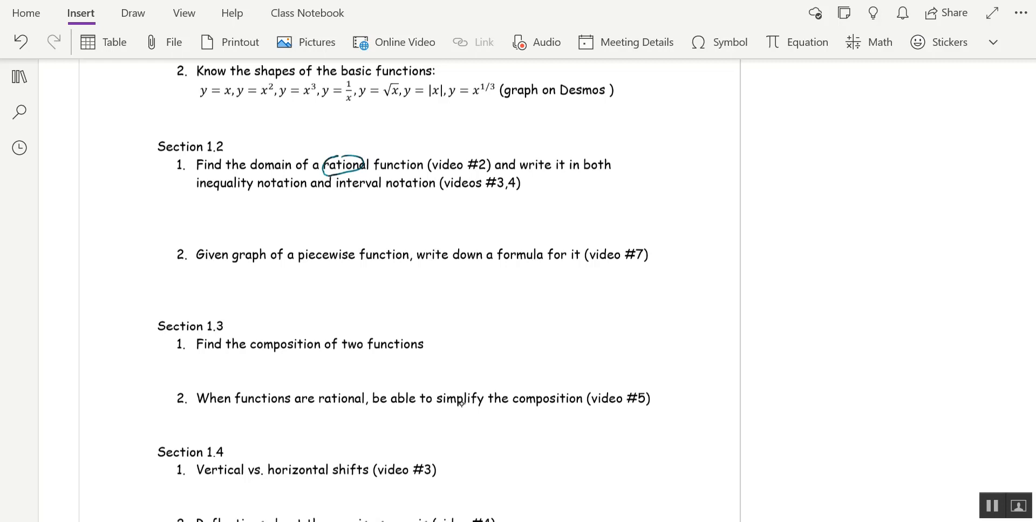
# - Handwrite R(x) with domain x≠3, (−∞,3)∪(3,∞), and 2<x≤3 as (2,3]
pyautogui.moveTo(254, 208); pyautogui.dragTo(284, 201)
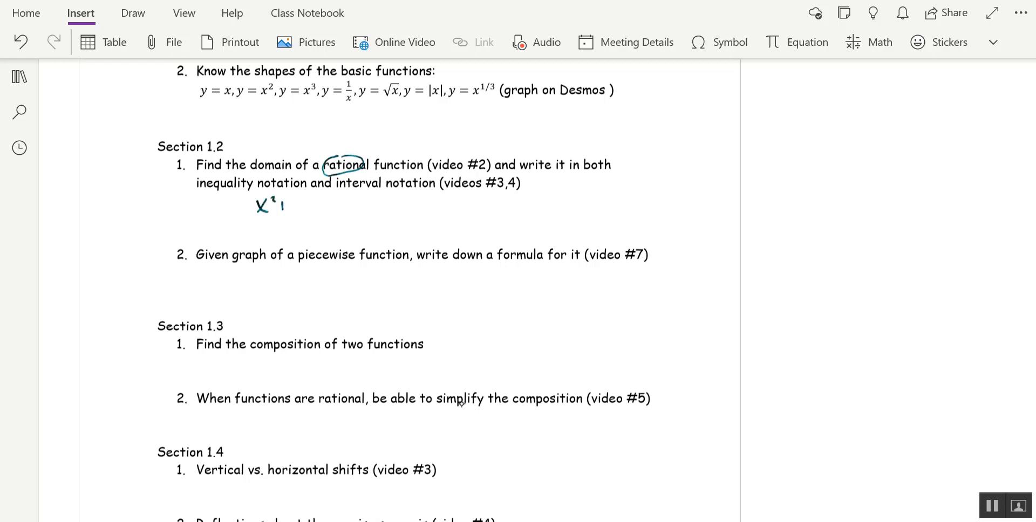
pyautogui.moveTo(277, 206); pyautogui.dragTo(310, 206)
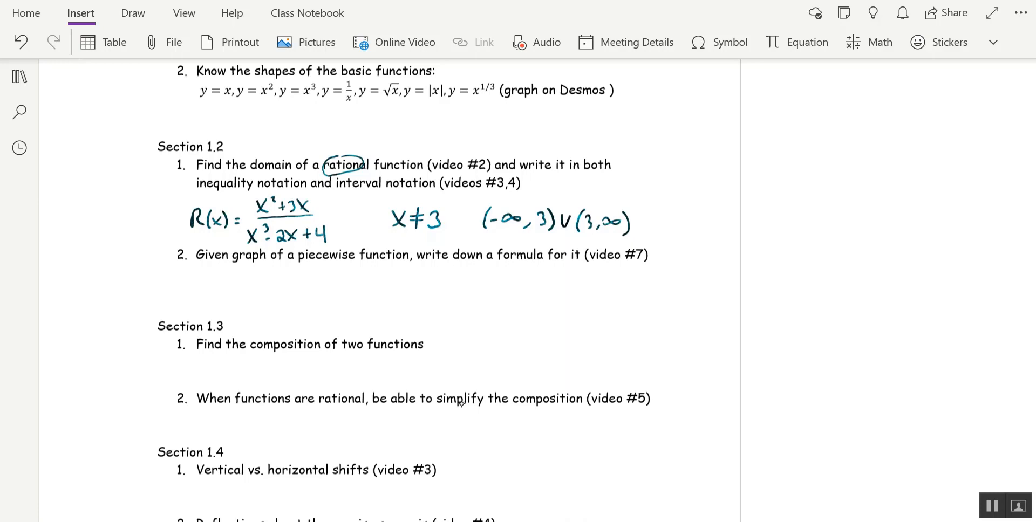
pyautogui.moveTo(642, 173); pyautogui.dragTo(658, 157)
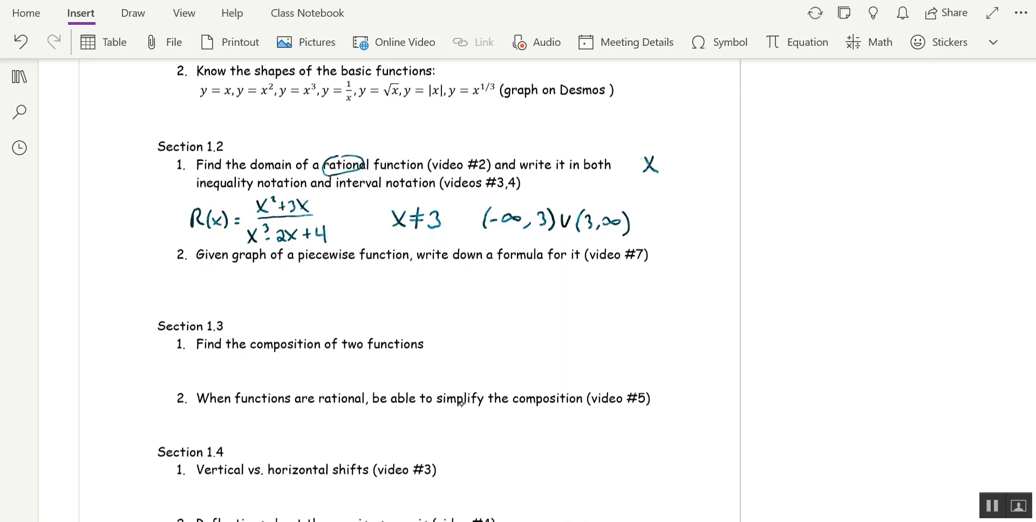
pyautogui.moveTo(622, 165); pyautogui.dragTo(644, 165)
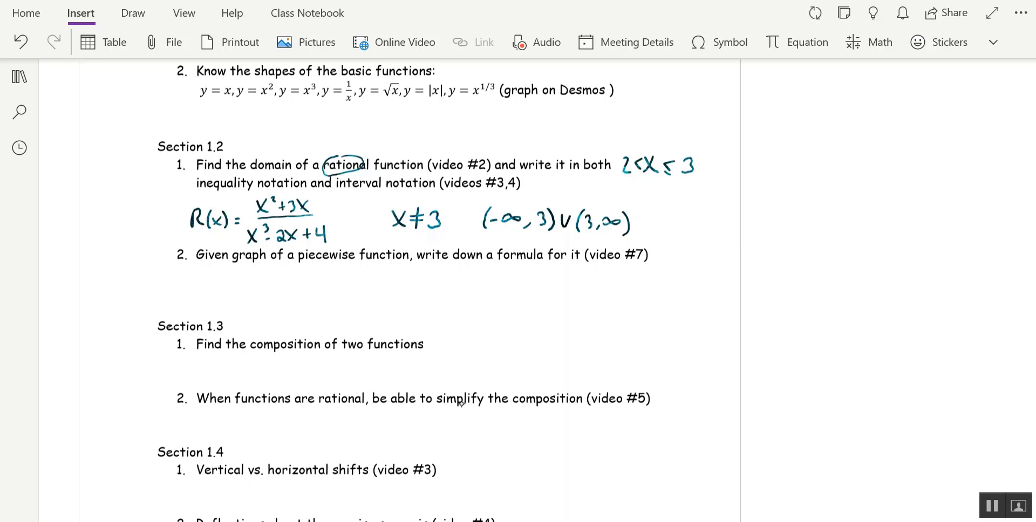
pyautogui.moveTo(641, 198); pyautogui.dragTo(661, 195)
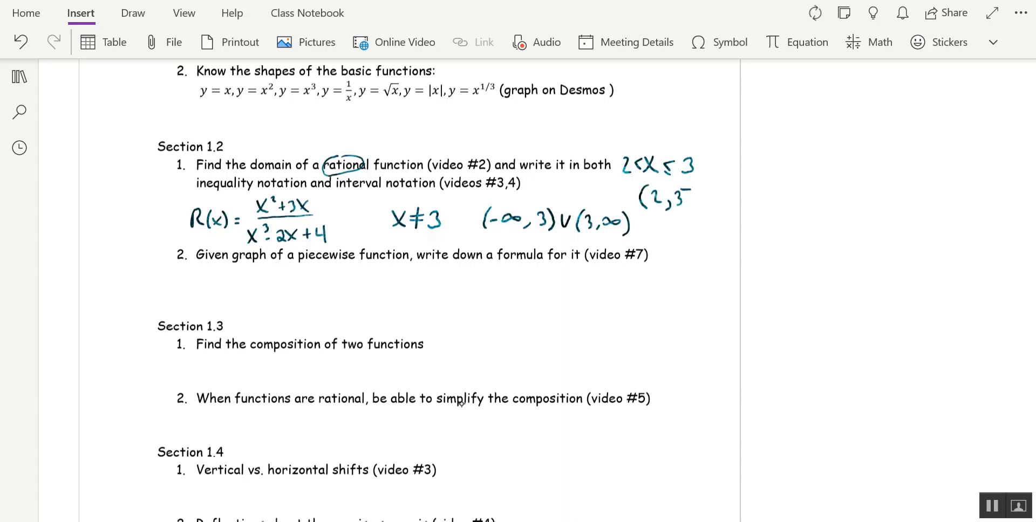
pyautogui.moveTo(692, 191); pyautogui.dragTo(691, 208)
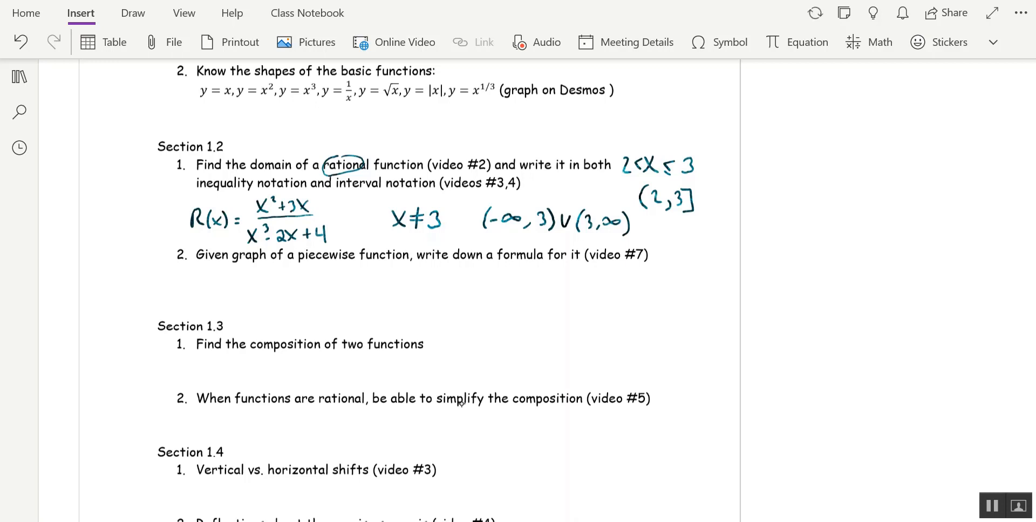
# - Handwrite f(x) = {x+2 for x<0; 3x for x≥0} and sketch its two-piece graph
pyautogui.moveTo(359, 301); pyautogui.dragTo(397, 291)
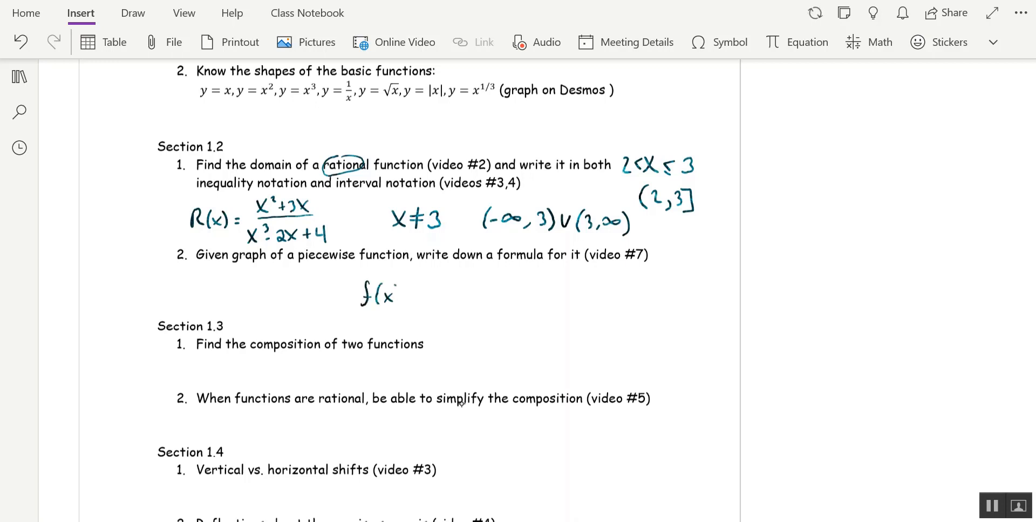
pyautogui.moveTo(396, 294); pyautogui.dragTo(430, 323)
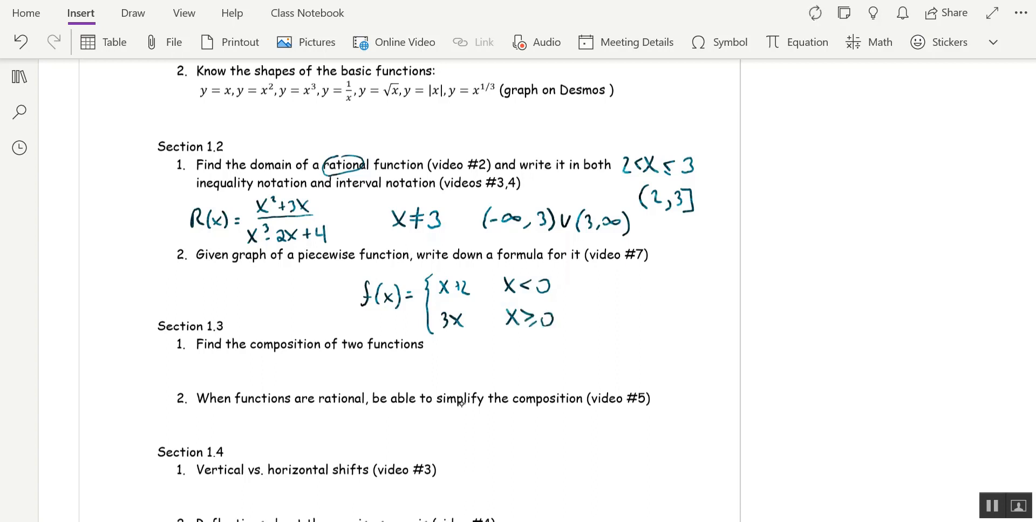
pyautogui.moveTo(622, 277); pyautogui.dragTo(717, 347)
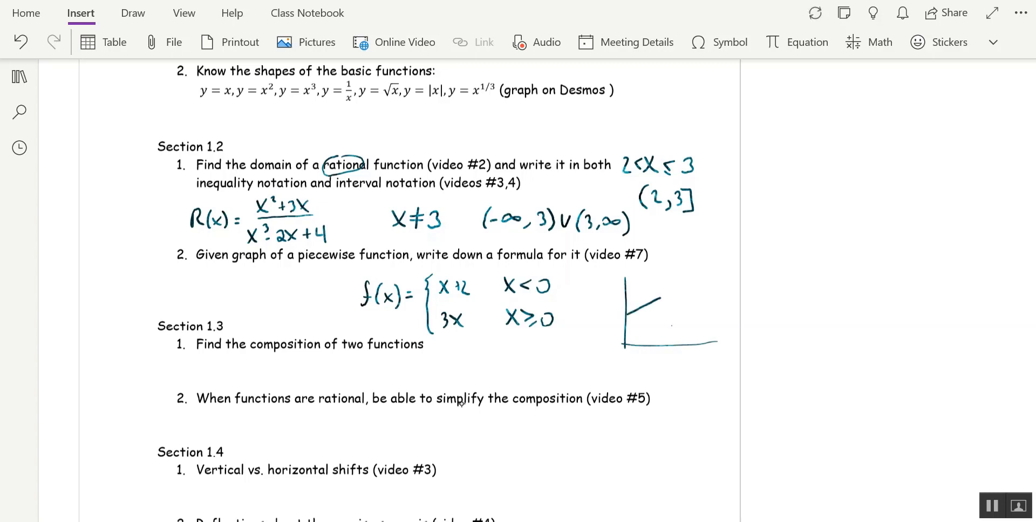
pyautogui.moveTo(668, 324); pyautogui.dragTo(725, 289)
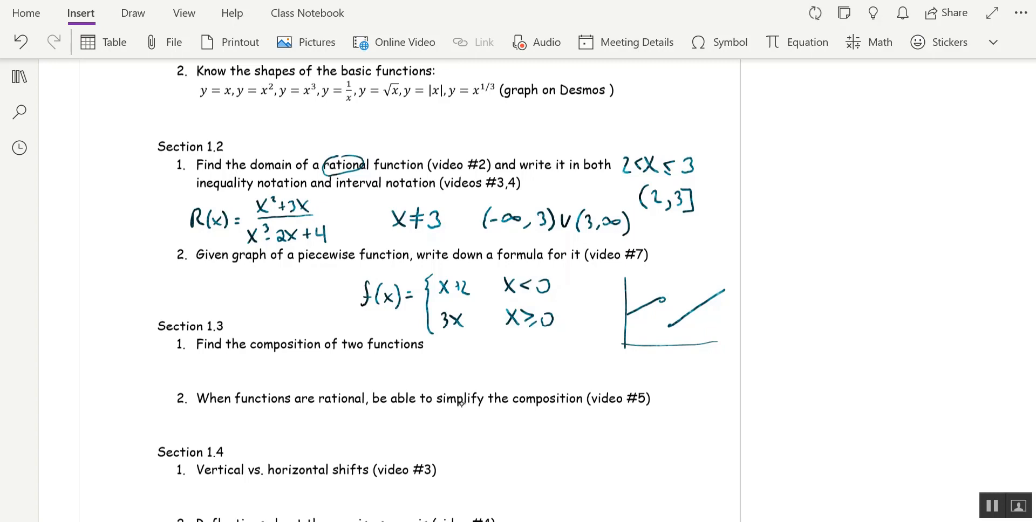
# - Handwrite f(g(x)) and (f∘g)(x), then underline 'rational' and 'video #5'
pyautogui.scroll(-3)
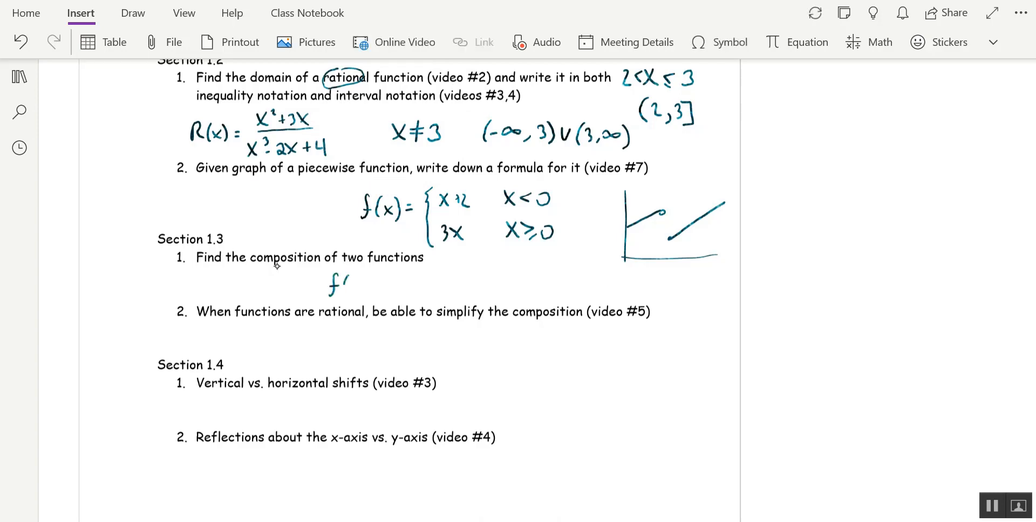
pyautogui.moveTo(347, 286); pyautogui.dragTo(389, 285)
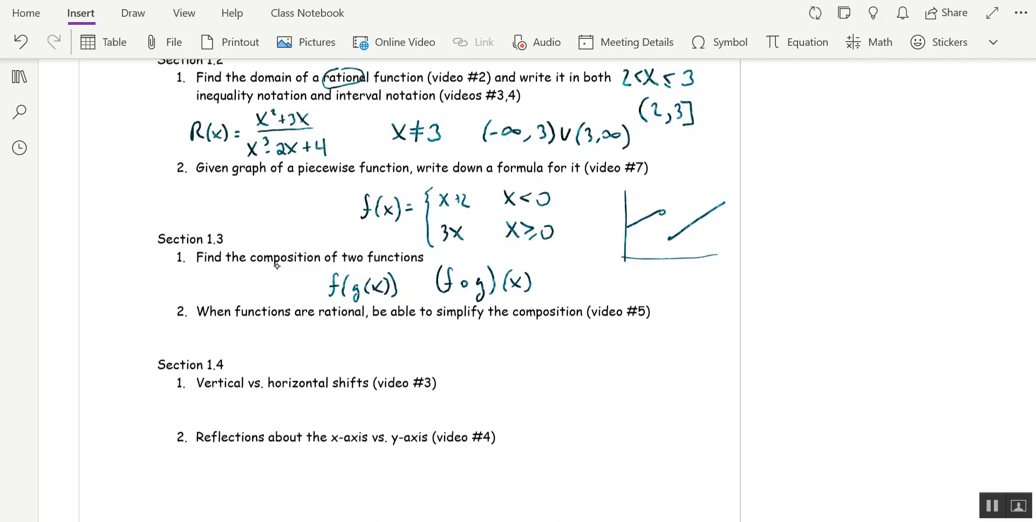
pyautogui.moveTo(330, 322); pyautogui.dragTo(356, 327)
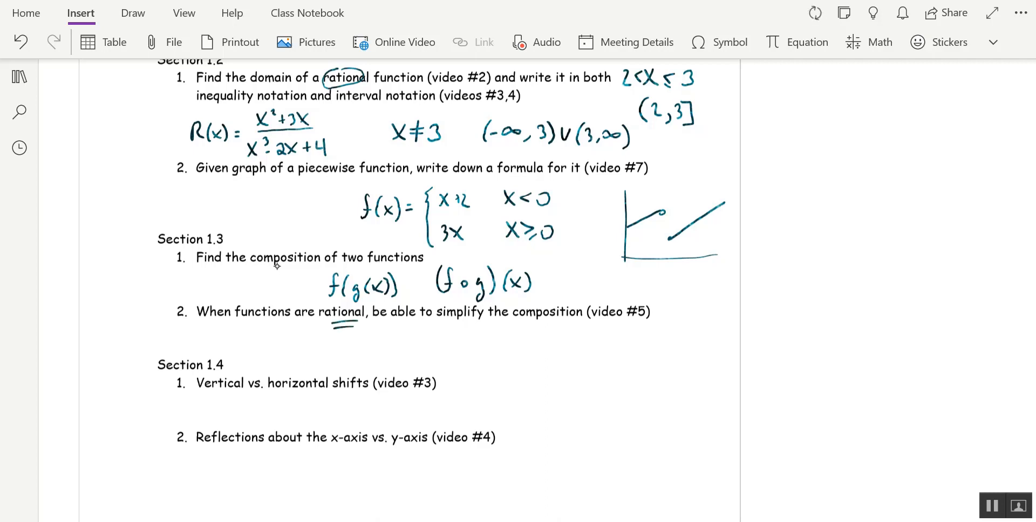
pyautogui.moveTo(612, 321); pyautogui.dragTo(638, 319)
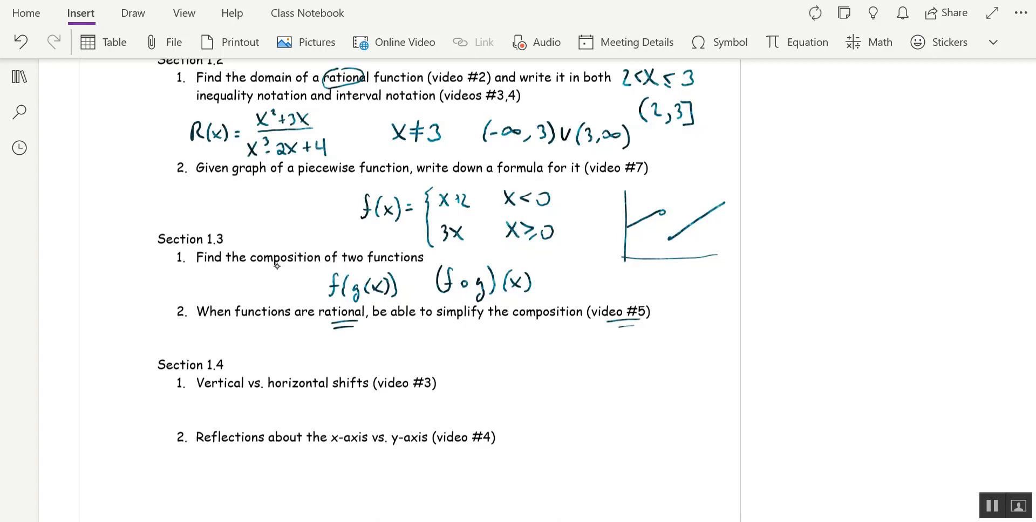
# - Handwrite f(x±c) under the Section 1.4 vertical-versus-horizontal shifts item
pyautogui.scroll(-3)
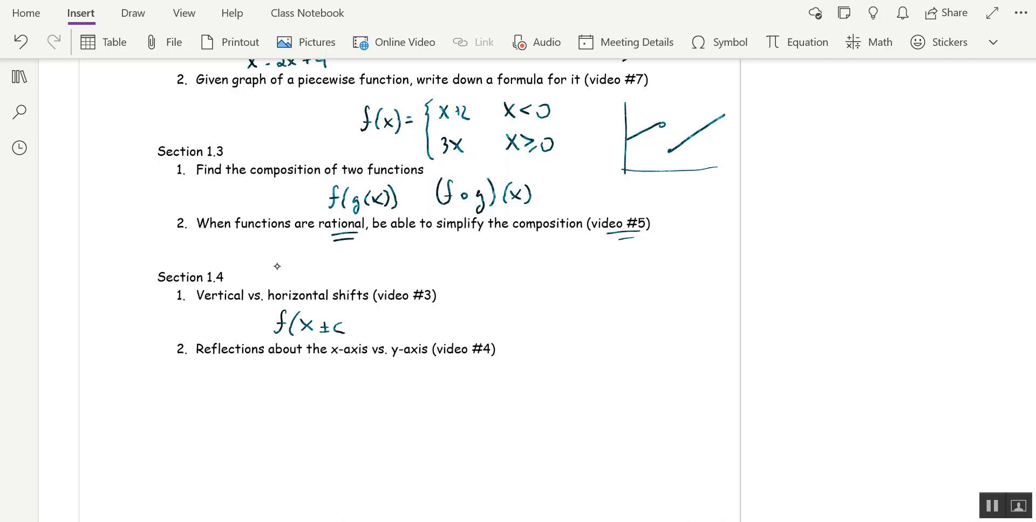
pyautogui.moveTo(349, 316); pyautogui.dragTo(349, 336)
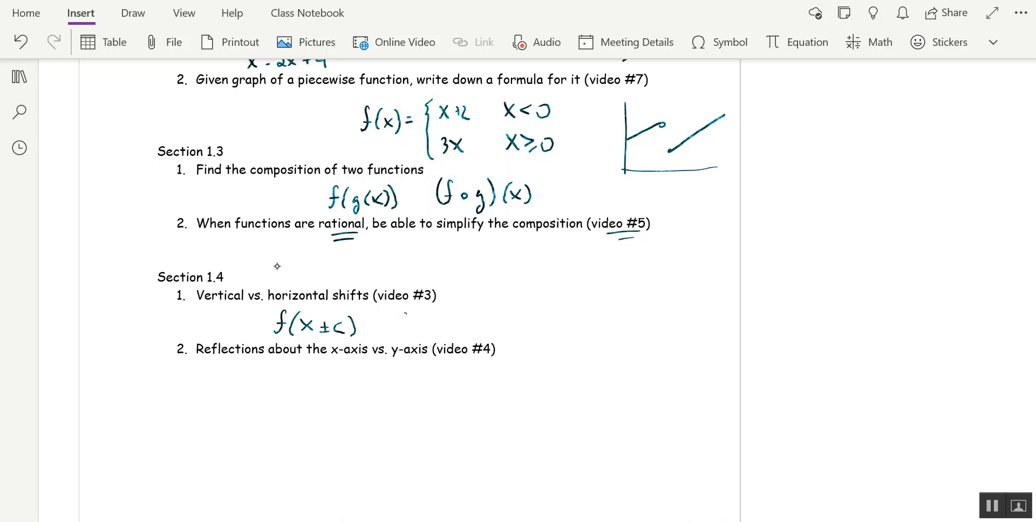